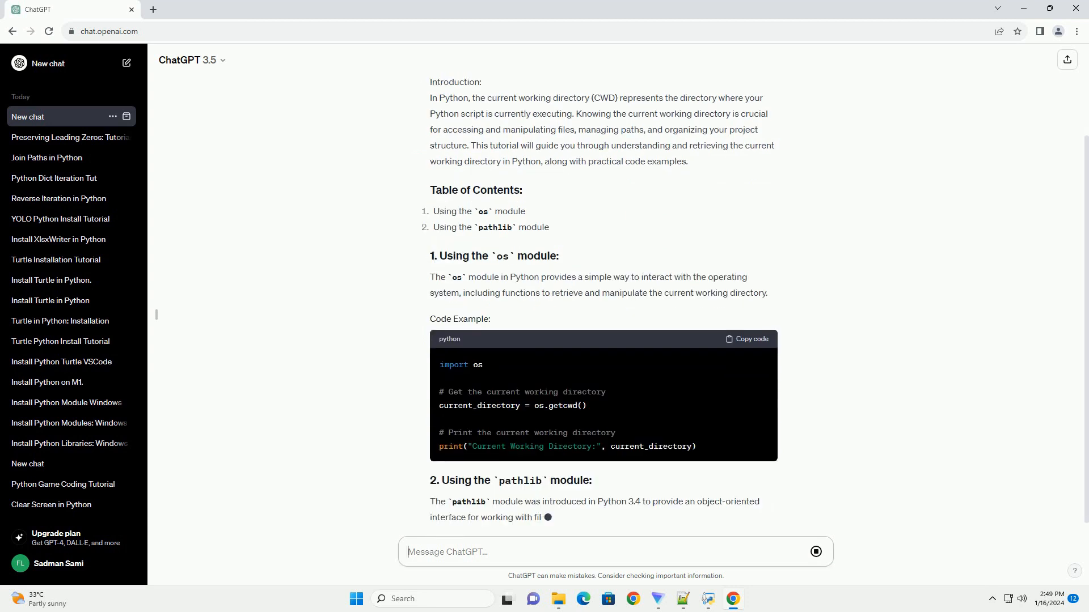
scroll(down, 3)
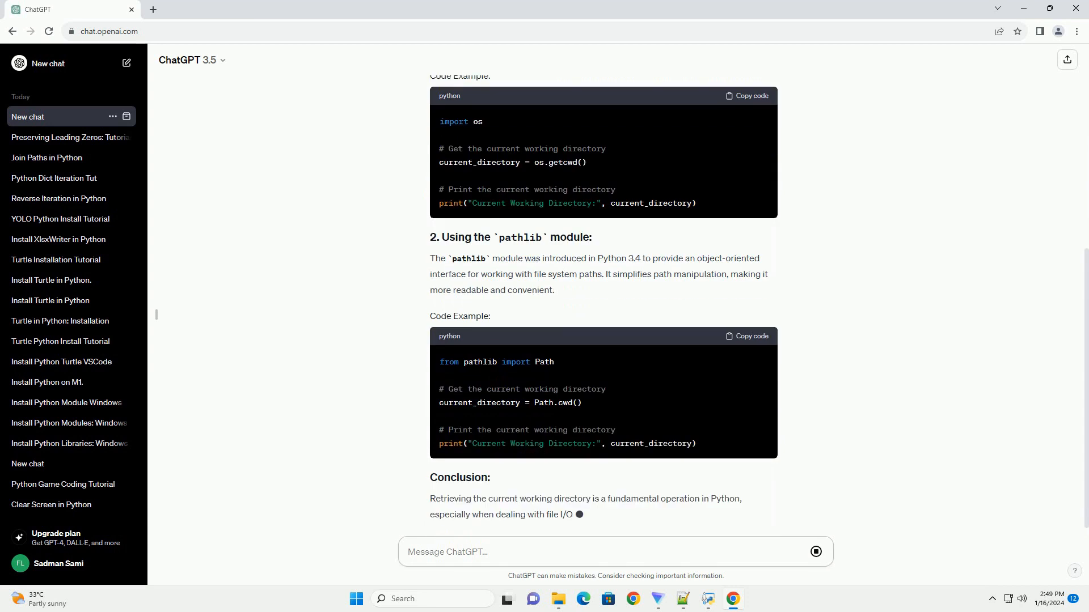
scroll(down, 3)
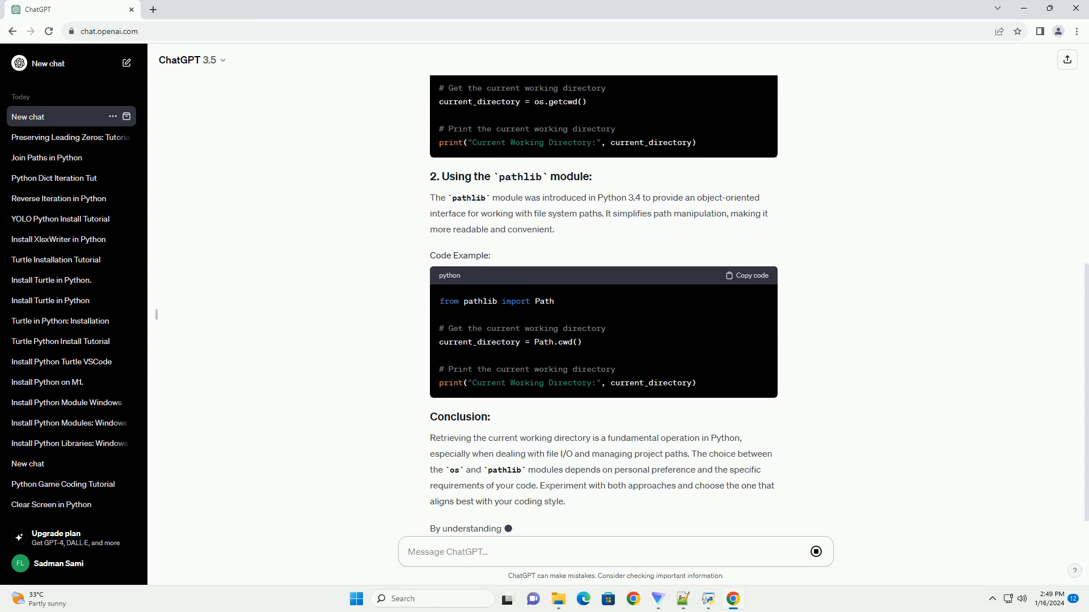